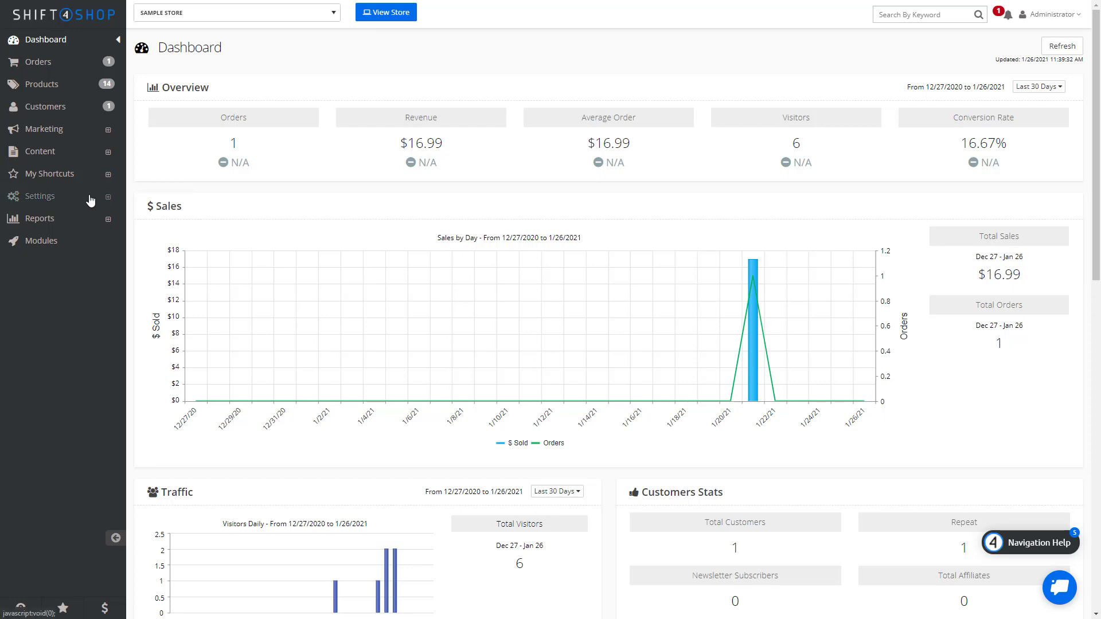
# Navigate from the dashboard to Settings > Shipping
pyautogui.click(39, 196)
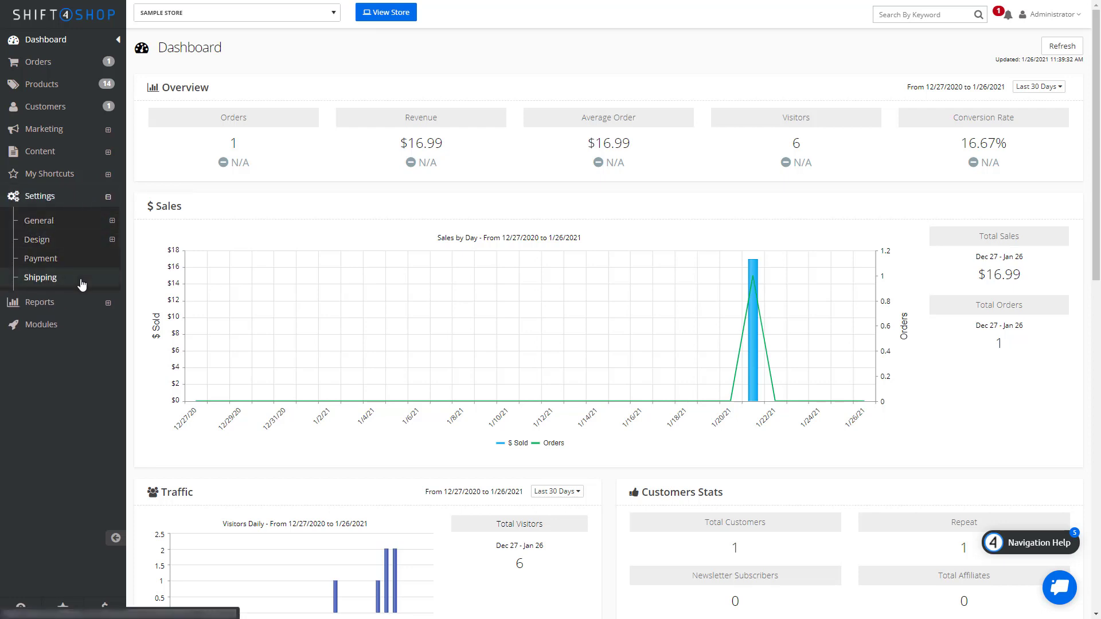
pyautogui.click(41, 276)
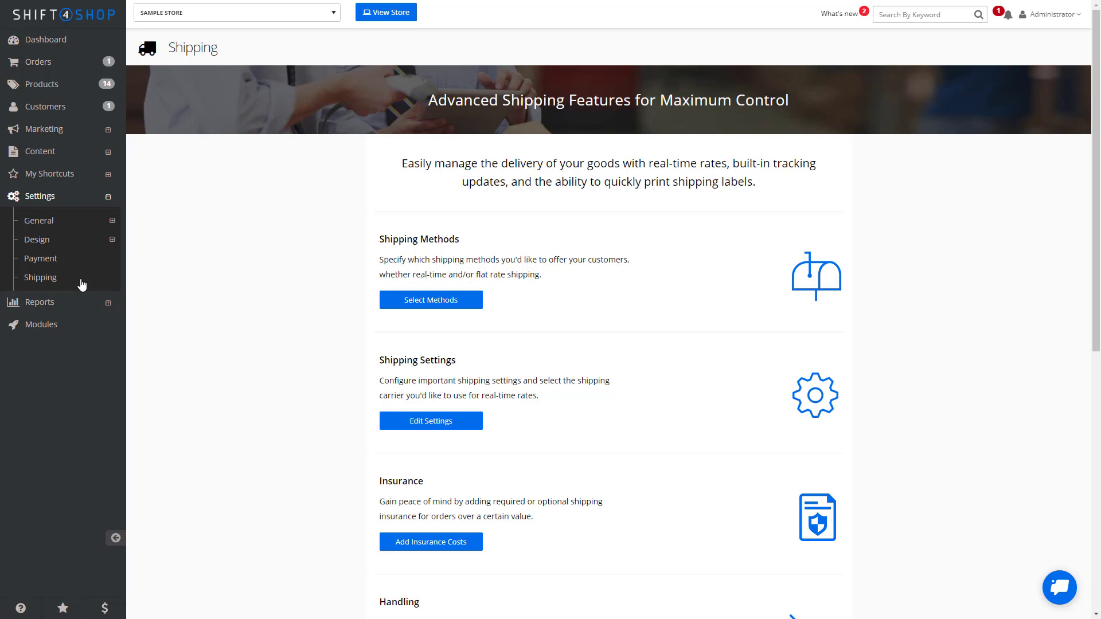
pyautogui.moveTo(277, 344)
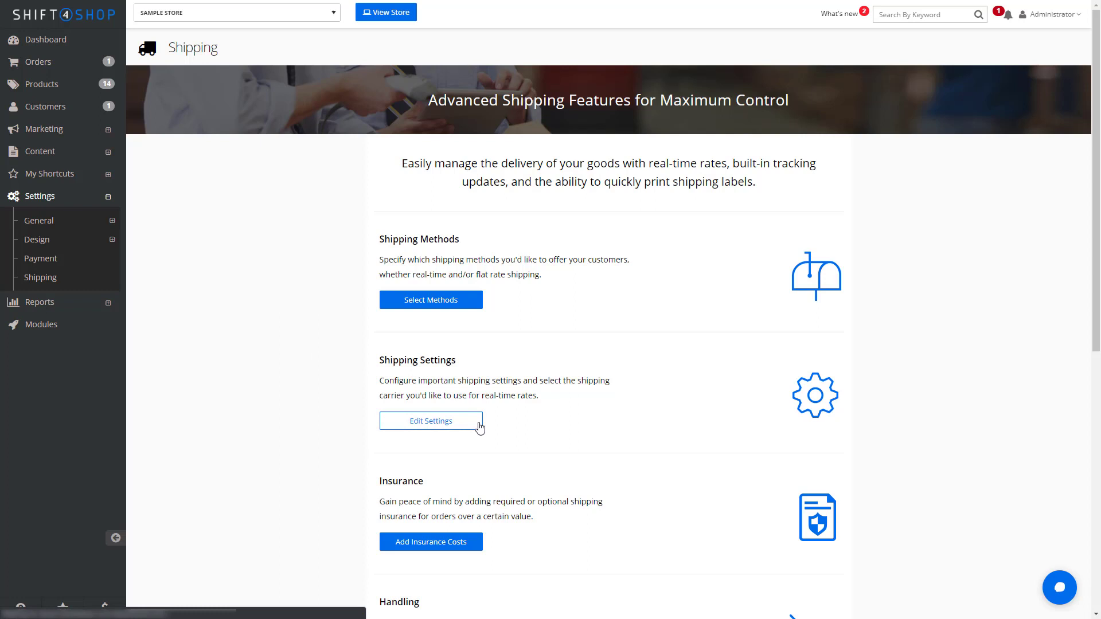
# Set the shipping origin city to Birmingham and zip to 35203, then save
pyautogui.click(430, 420)
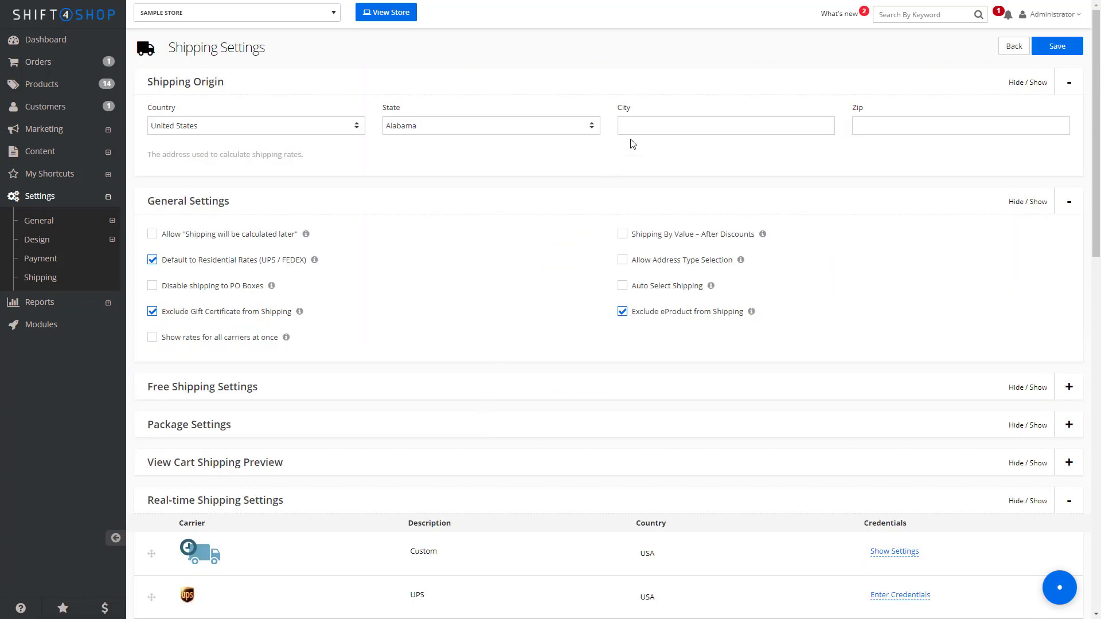
pyautogui.write('Birmingham')
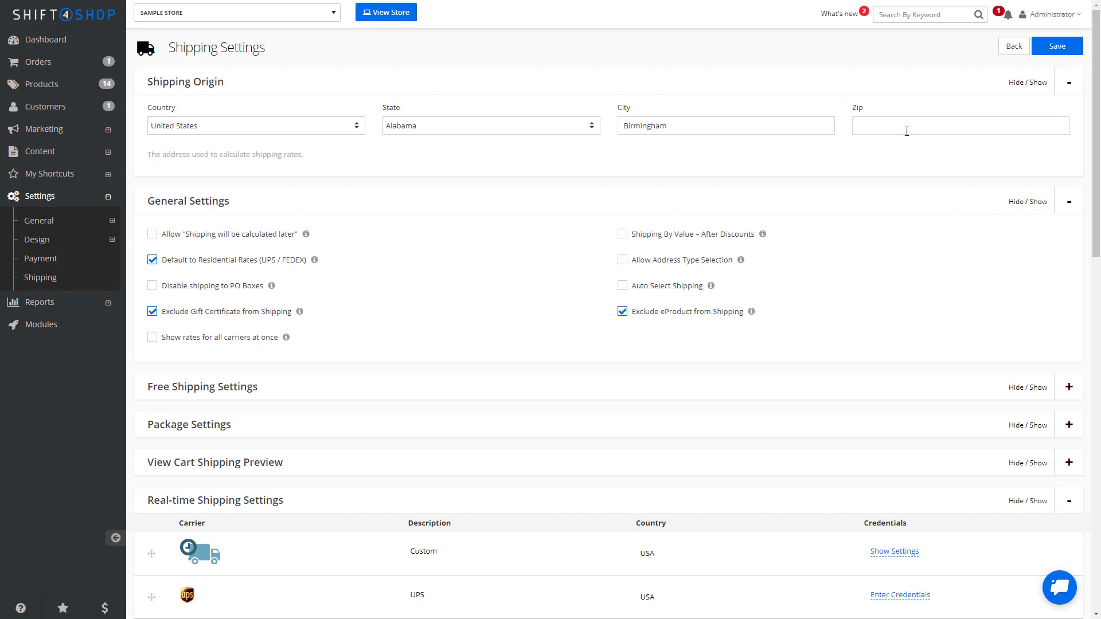
pyautogui.write('35203')
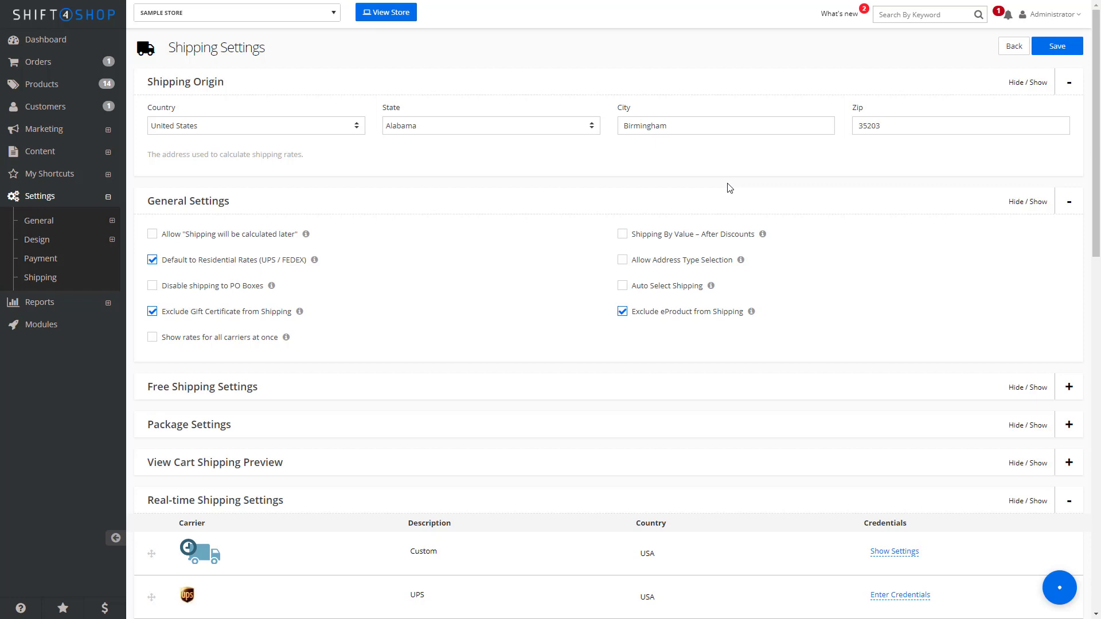
pyautogui.moveTo(442, 248)
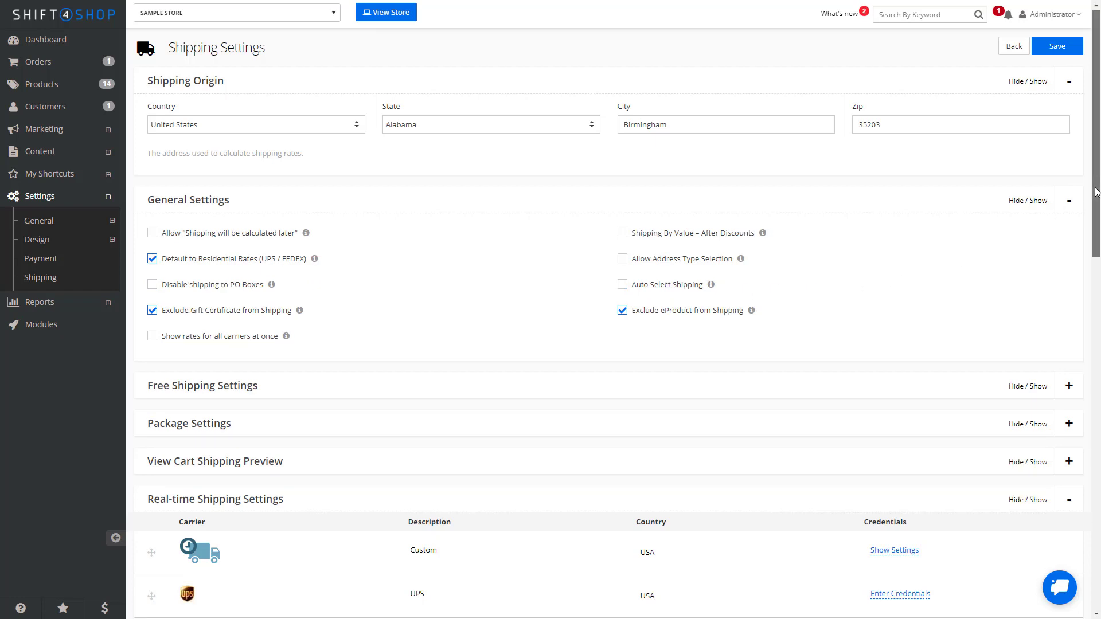
pyautogui.scroll(-3)
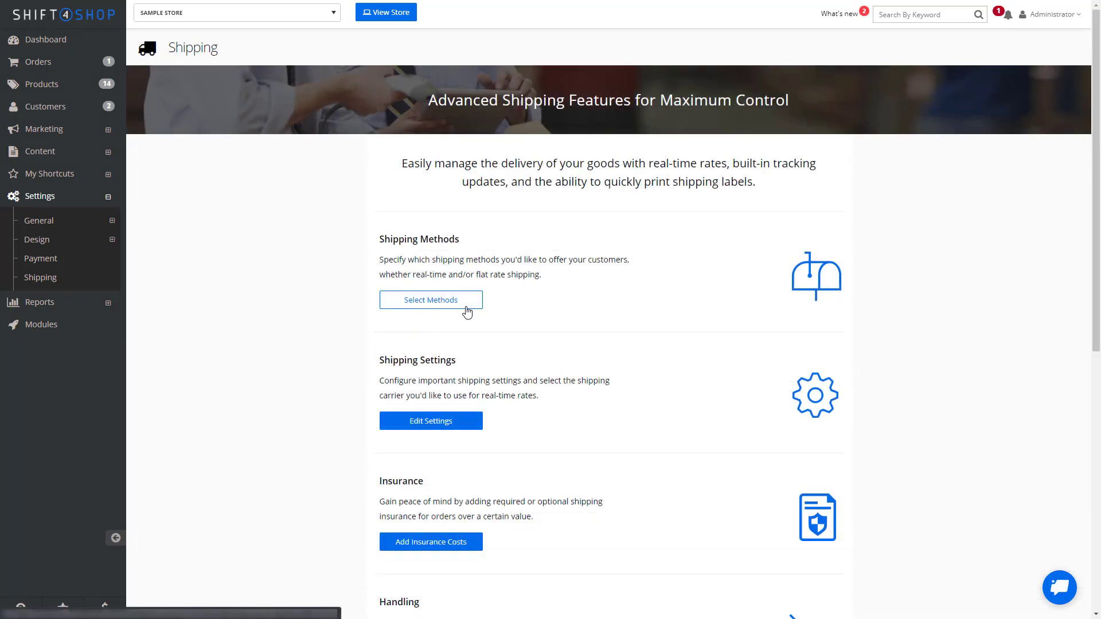
# Enable Free Shipping and Flat Rate shipping with a 4.95 flat rate fee
pyautogui.click(430, 300)
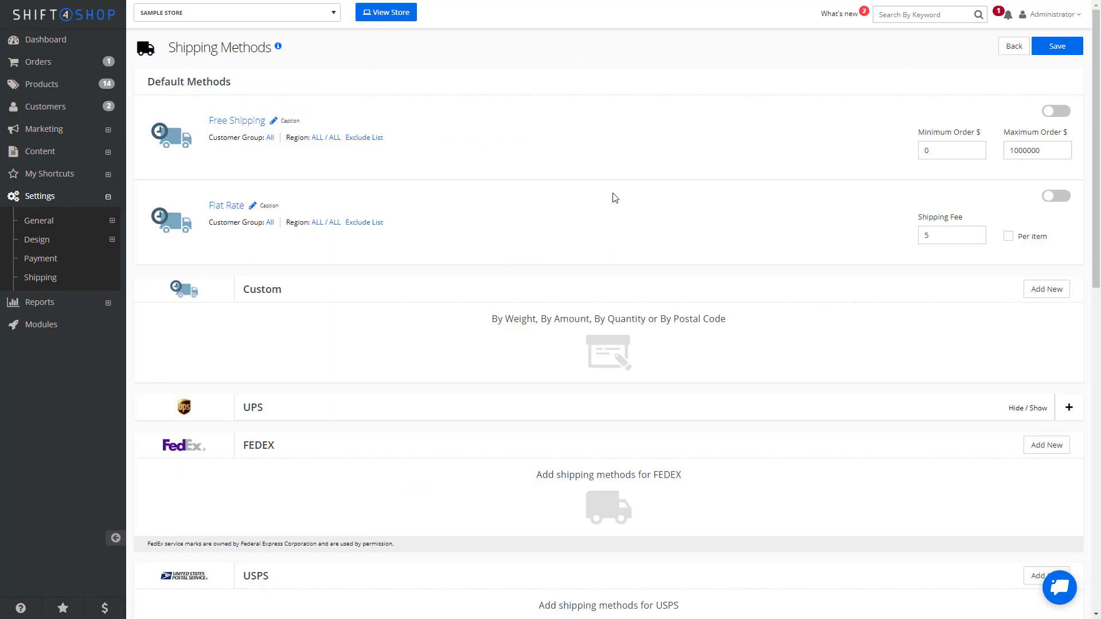
pyautogui.click(1055, 111)
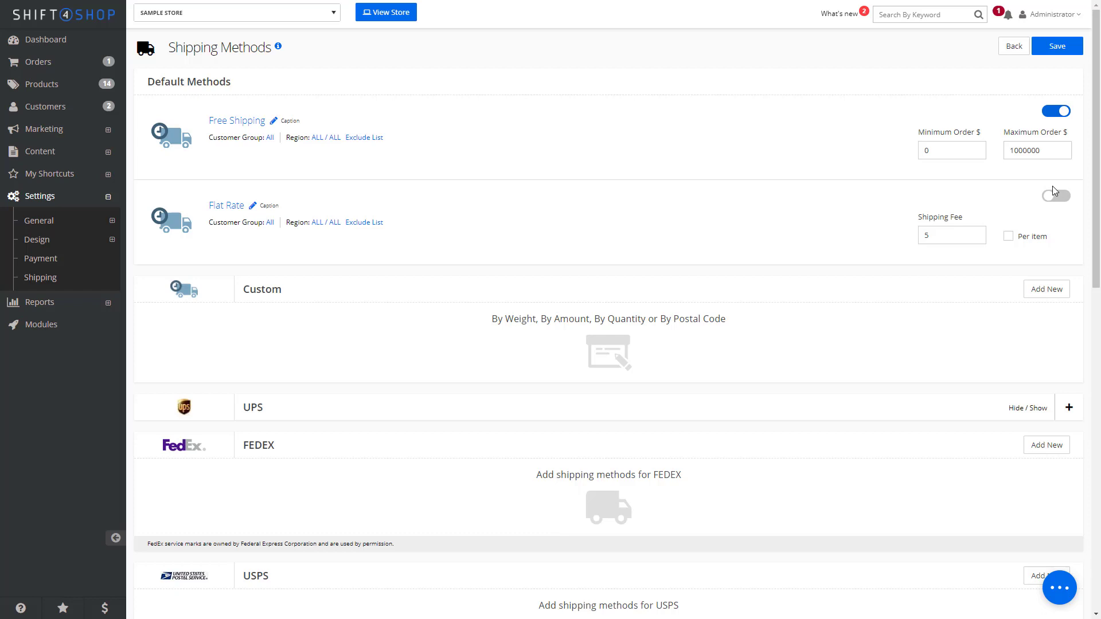
pyautogui.click(1055, 195)
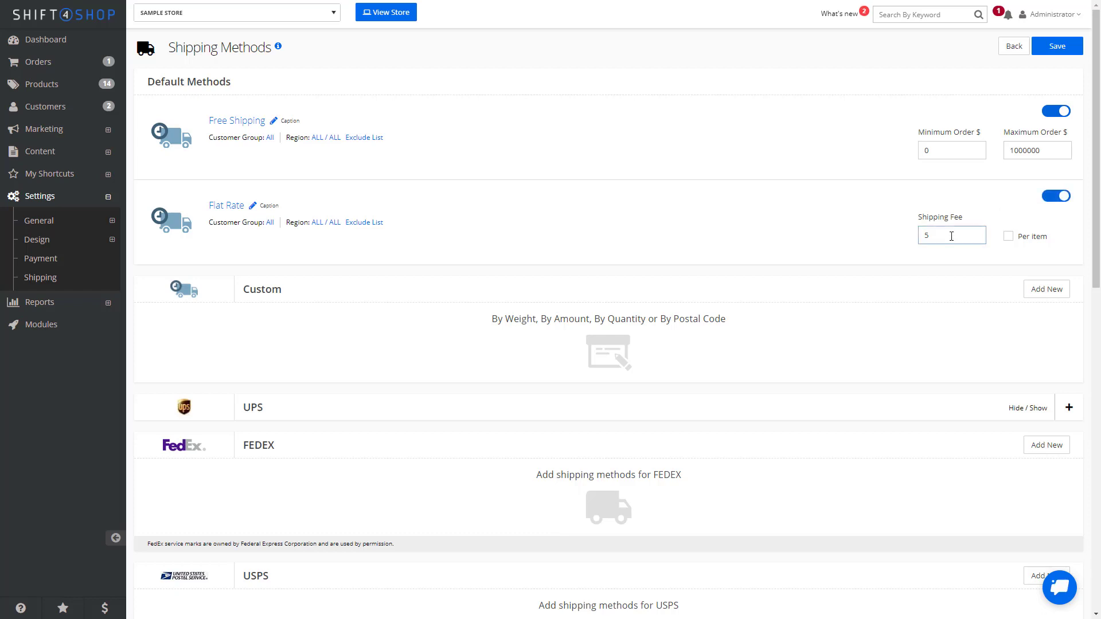
pyautogui.write('4.95')
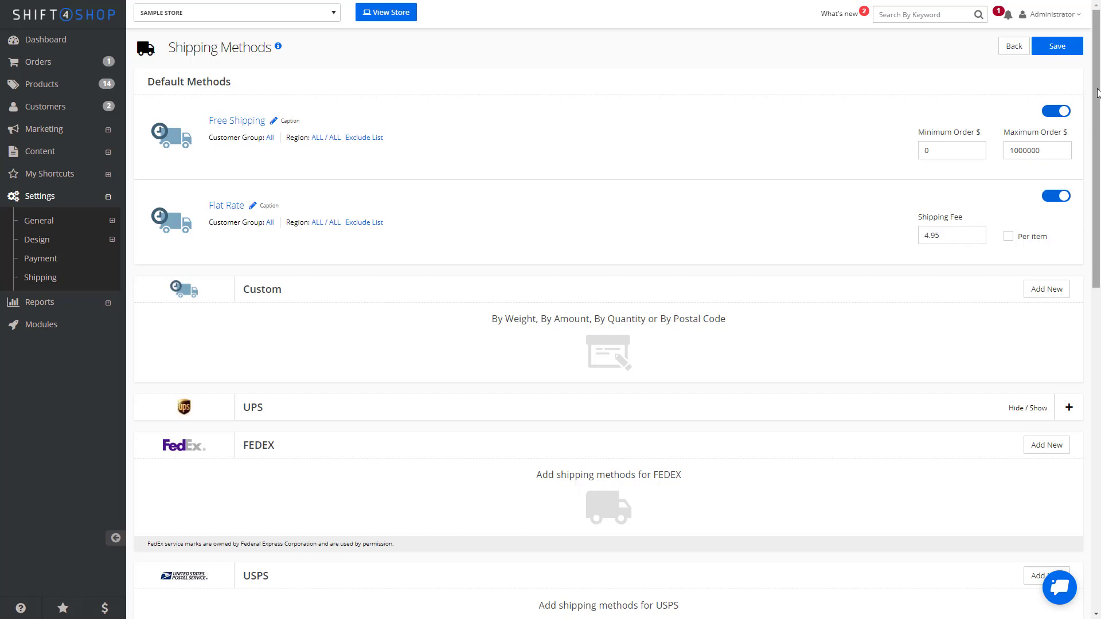
pyautogui.scroll(-3)
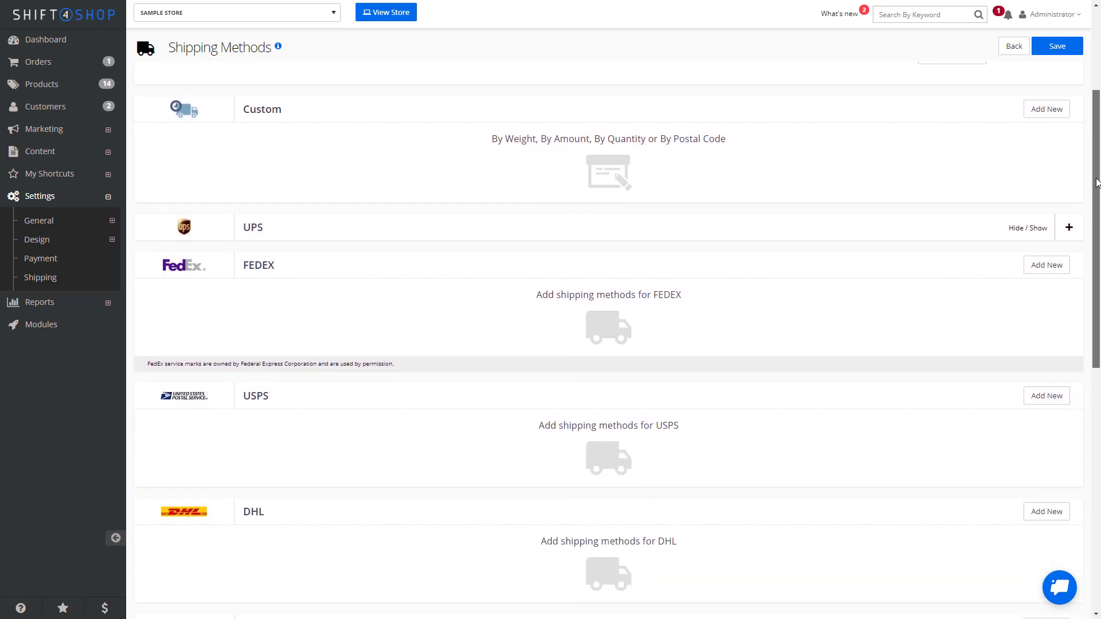
pyautogui.scroll(-3)
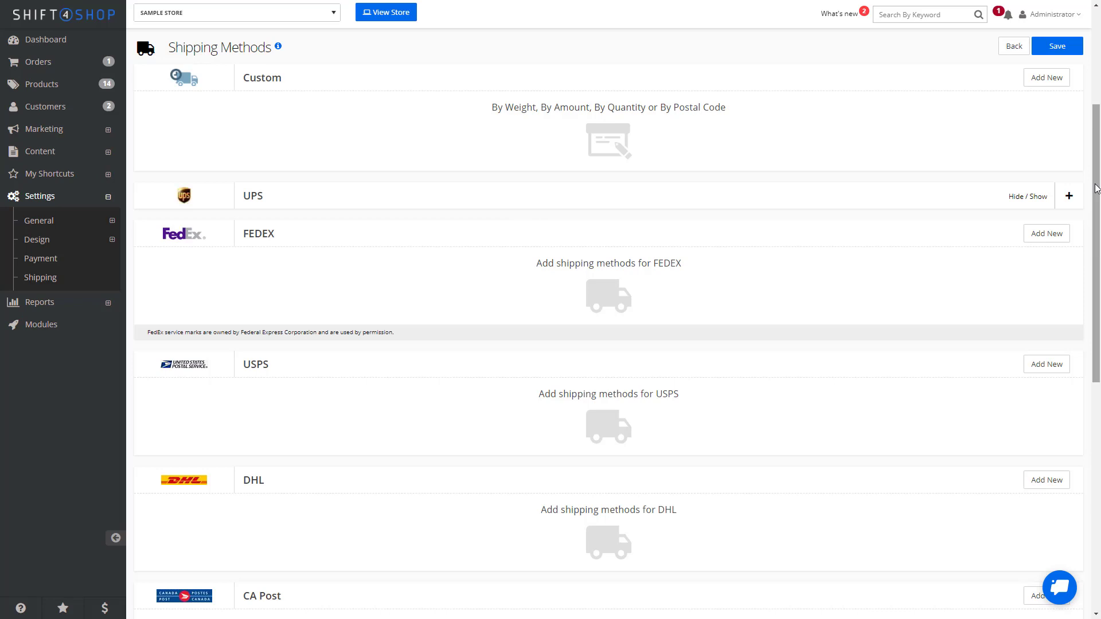
pyautogui.moveTo(1052, 92)
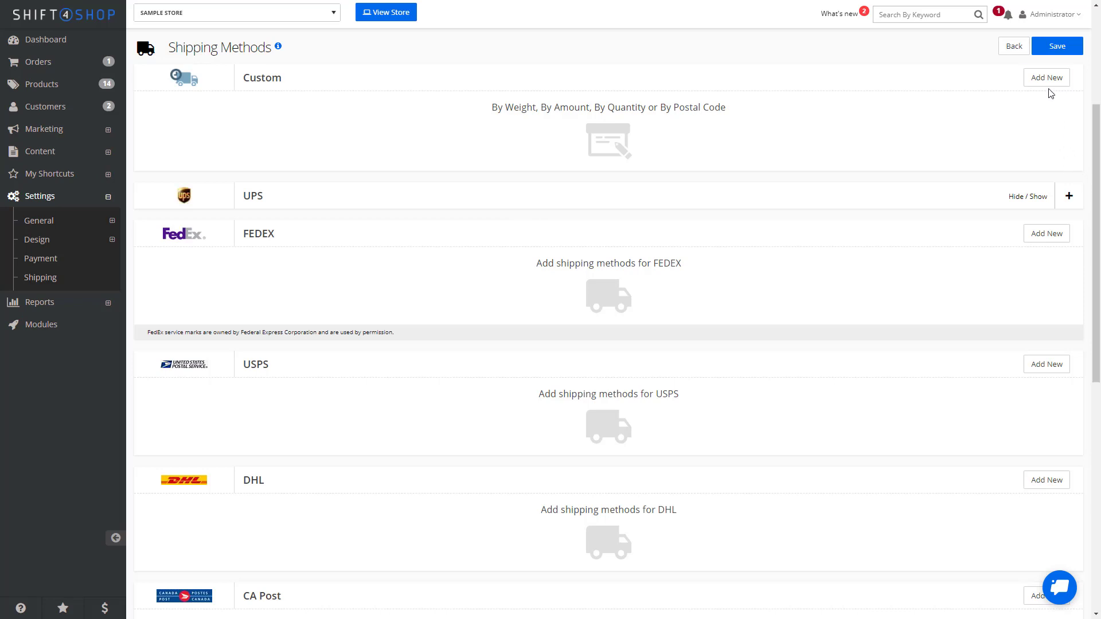
# Add a new custom By Zip shipping method
pyautogui.click(1046, 77)
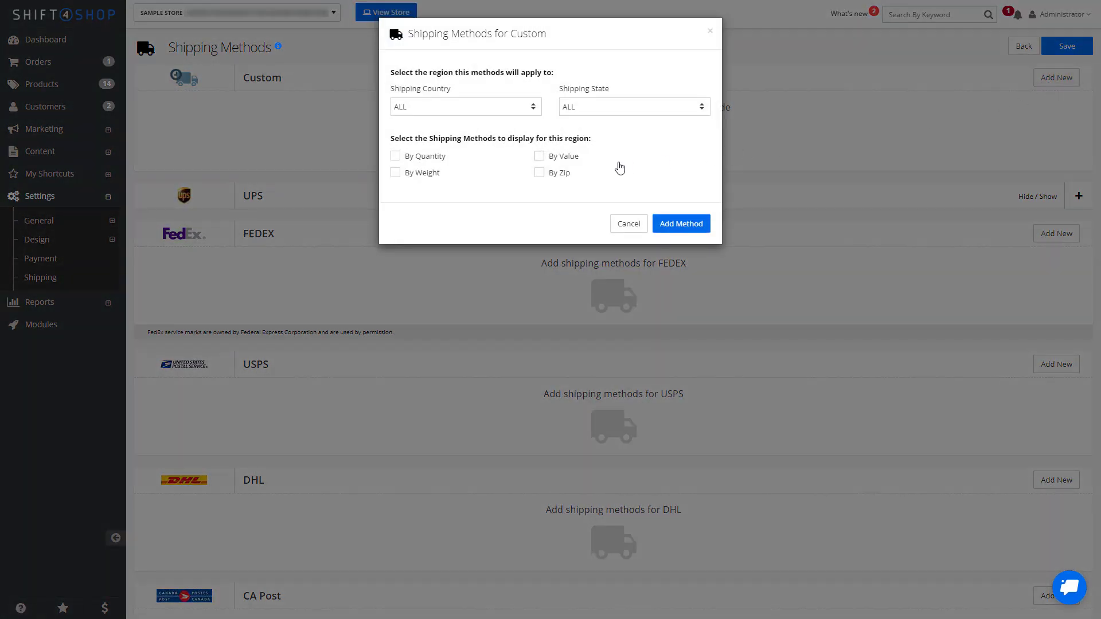
pyautogui.click(539, 172)
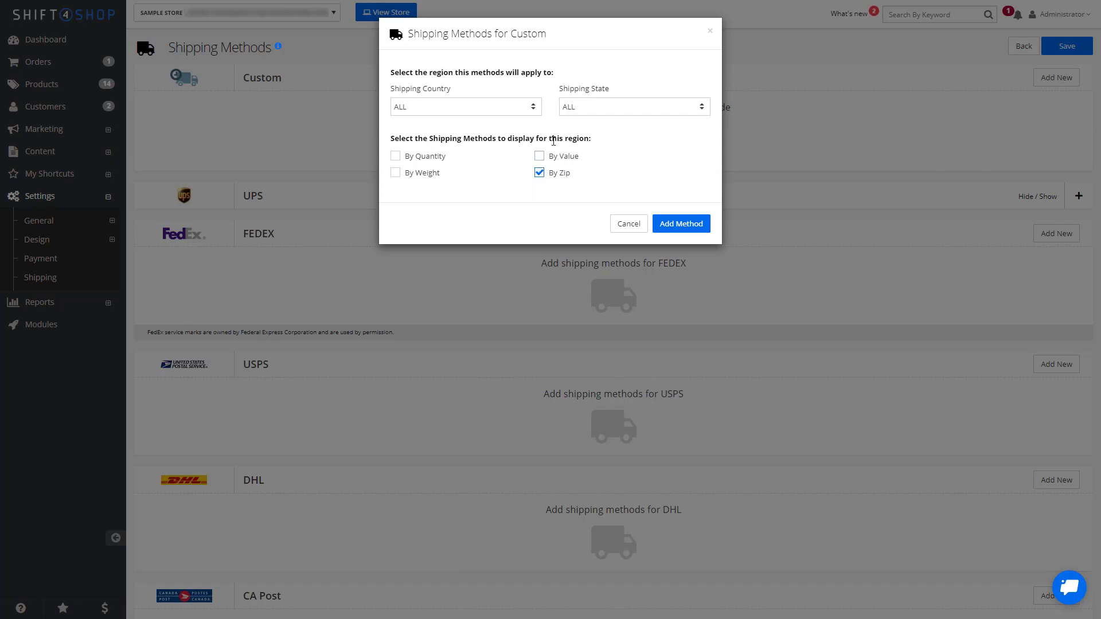
pyautogui.click(465, 105)
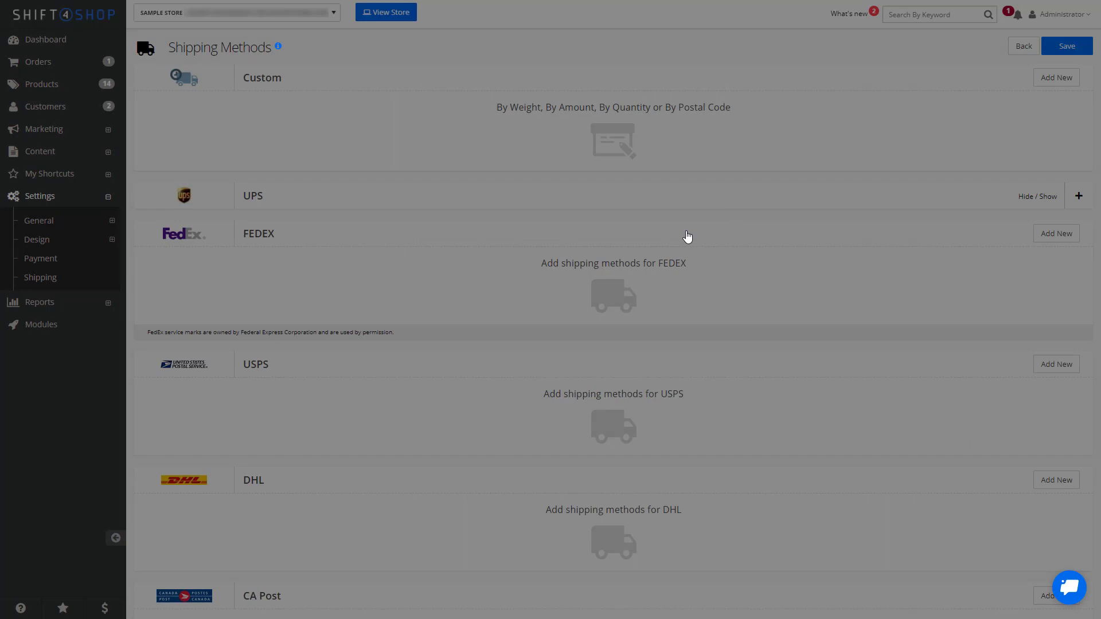
# Caption the new By Zip method 'Pick Up In Store' and save it
pyautogui.click(1055, 77)
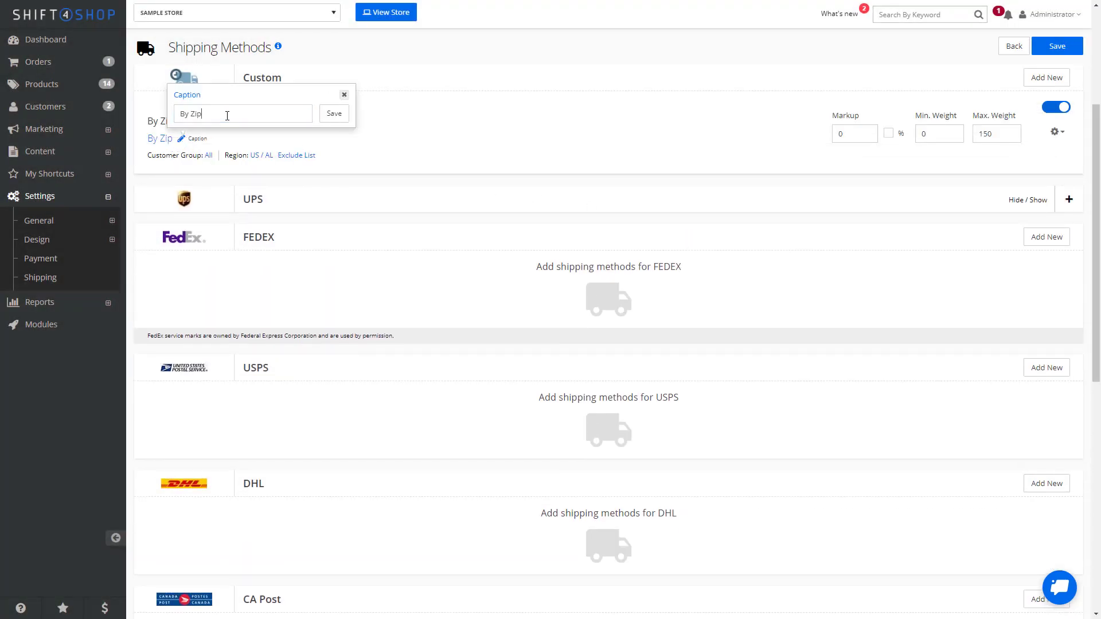
pyautogui.write('Pick Up In St')
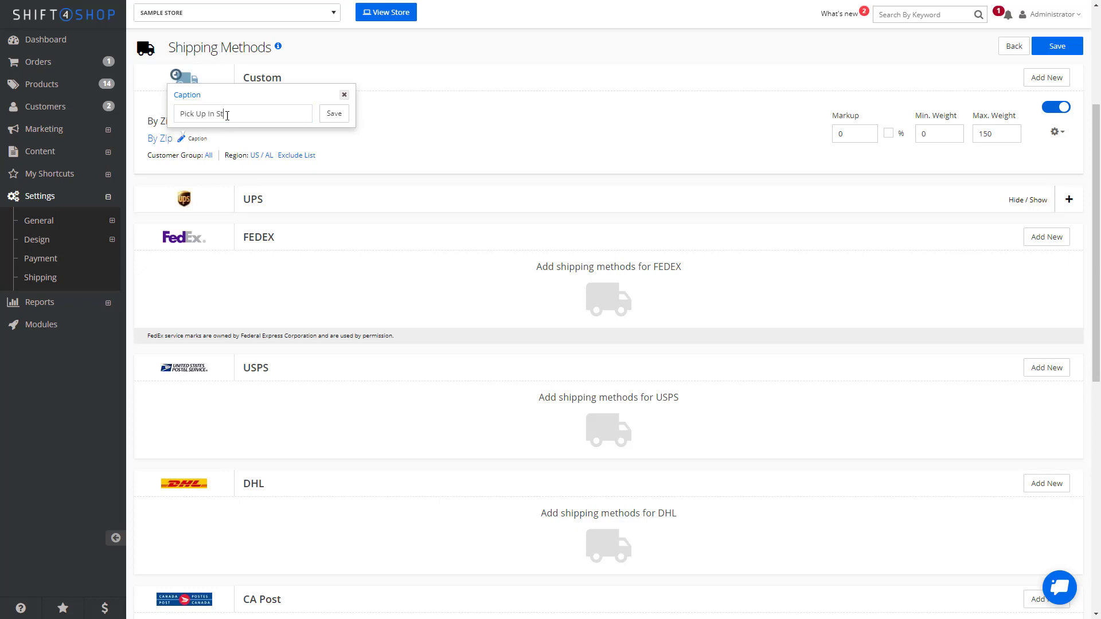
pyautogui.click(333, 113)
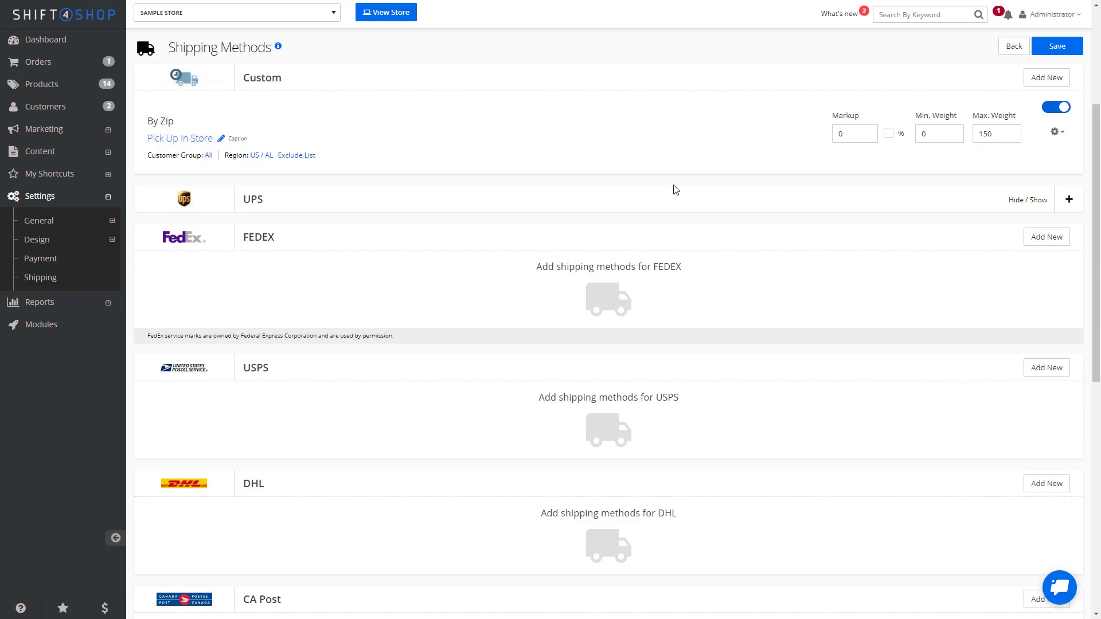
pyautogui.click(1053, 131)
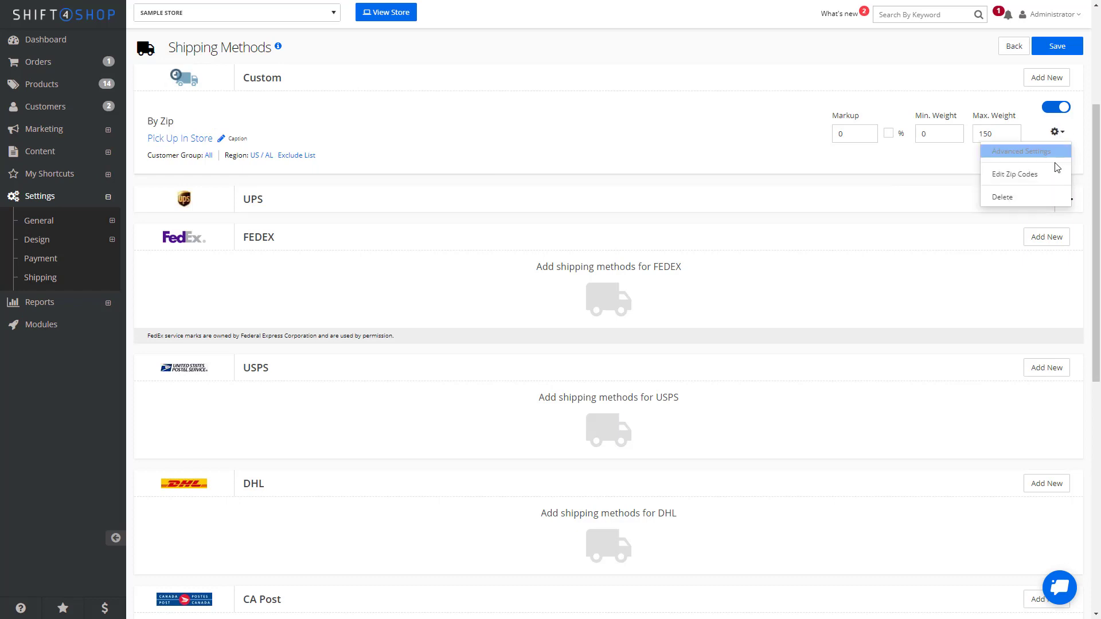
# Add zip range 35203 with shipping cost 0 to the Pick Up In Store method
pyautogui.click(1013, 175)
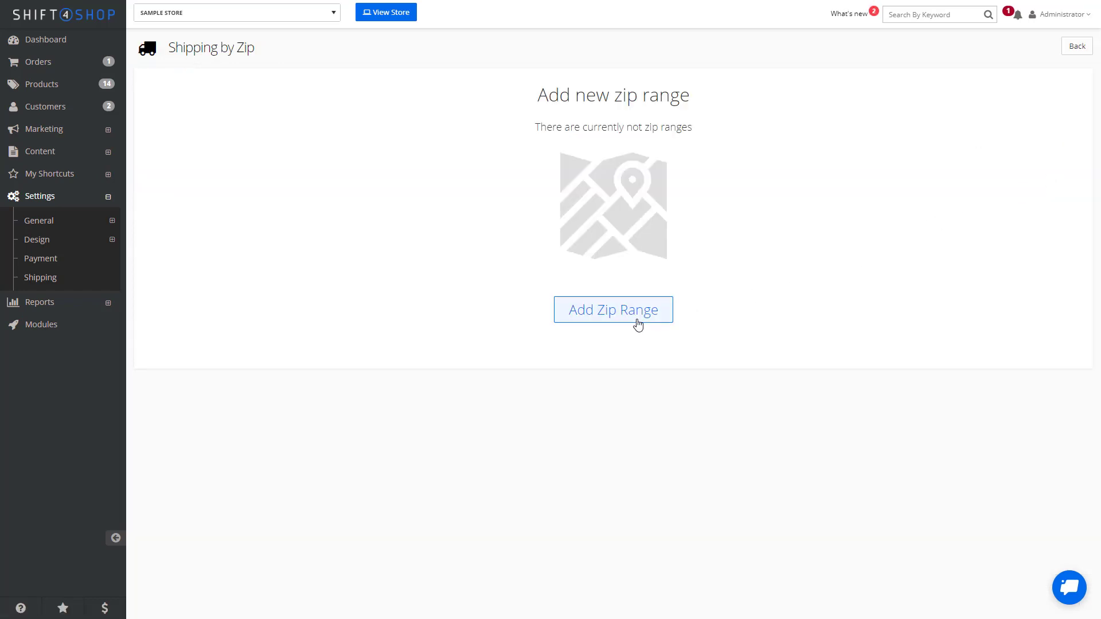
pyautogui.click(612, 310)
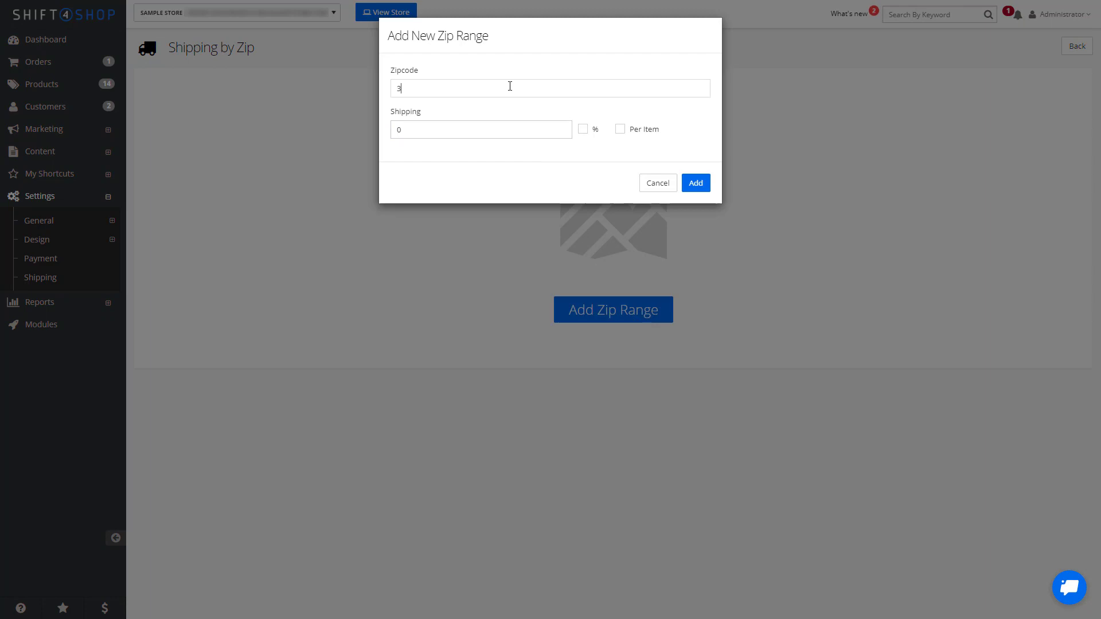
pyautogui.click(481, 129)
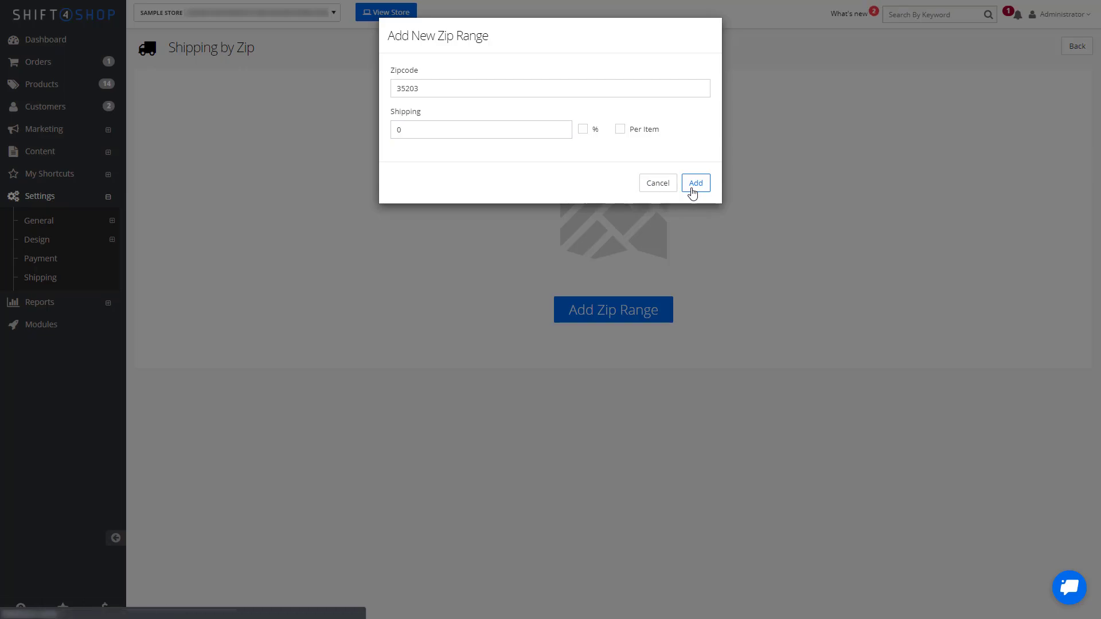
pyautogui.click(694, 183)
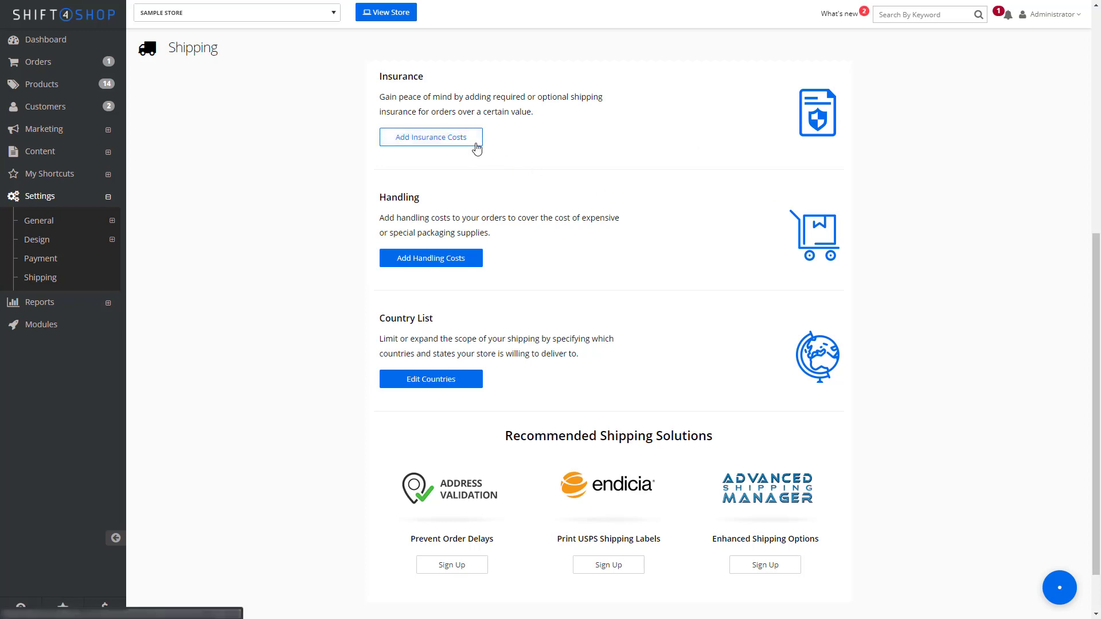
pyautogui.moveTo(477, 157)
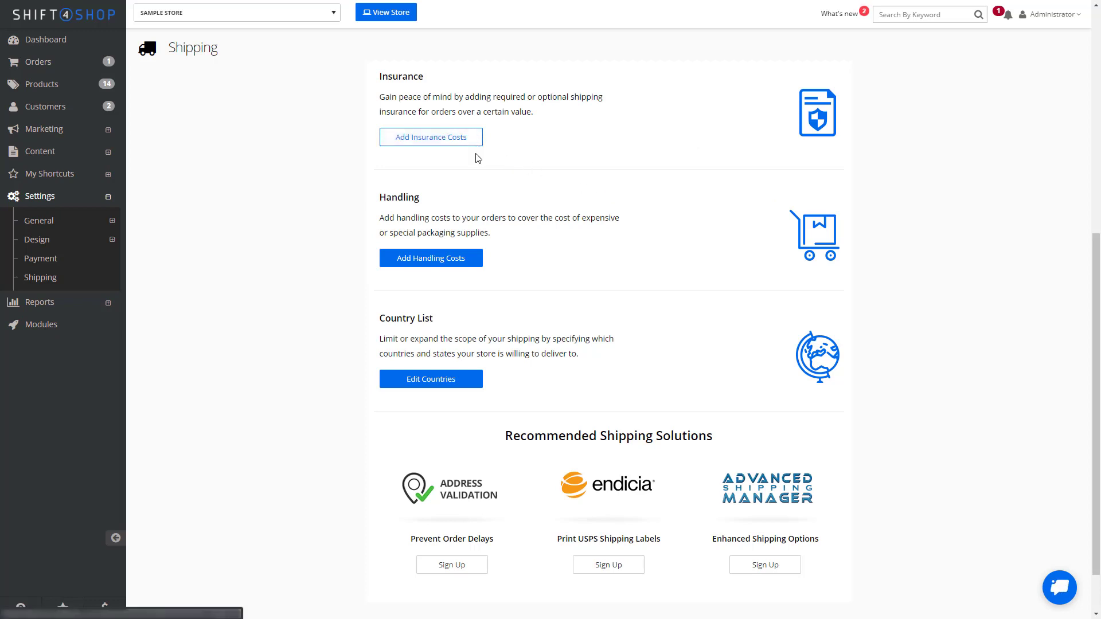